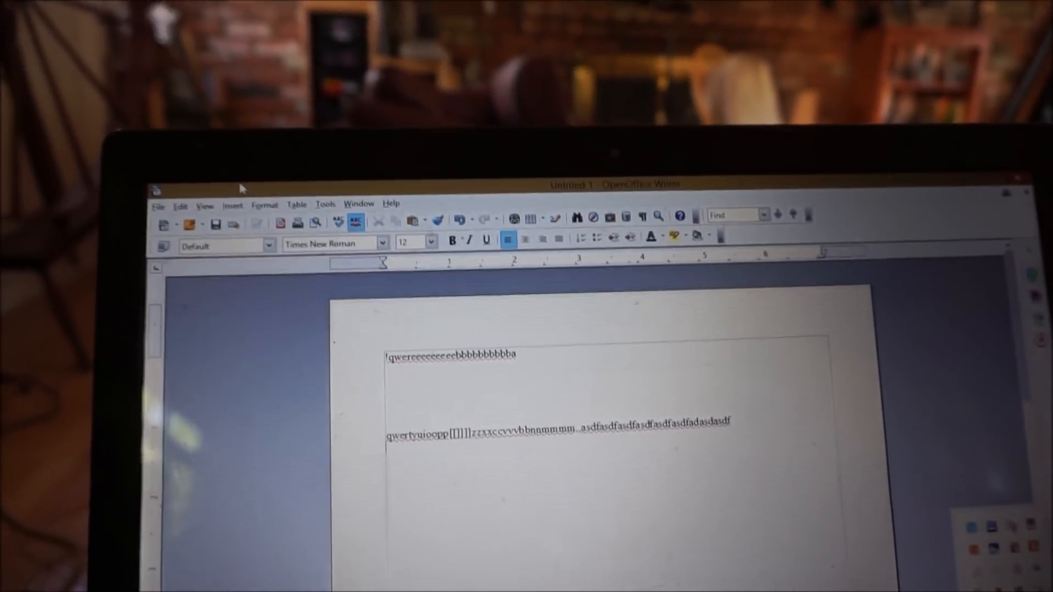
Open the Zoom & View Layout dialog from the status bar zoom percentage
click(204, 204)
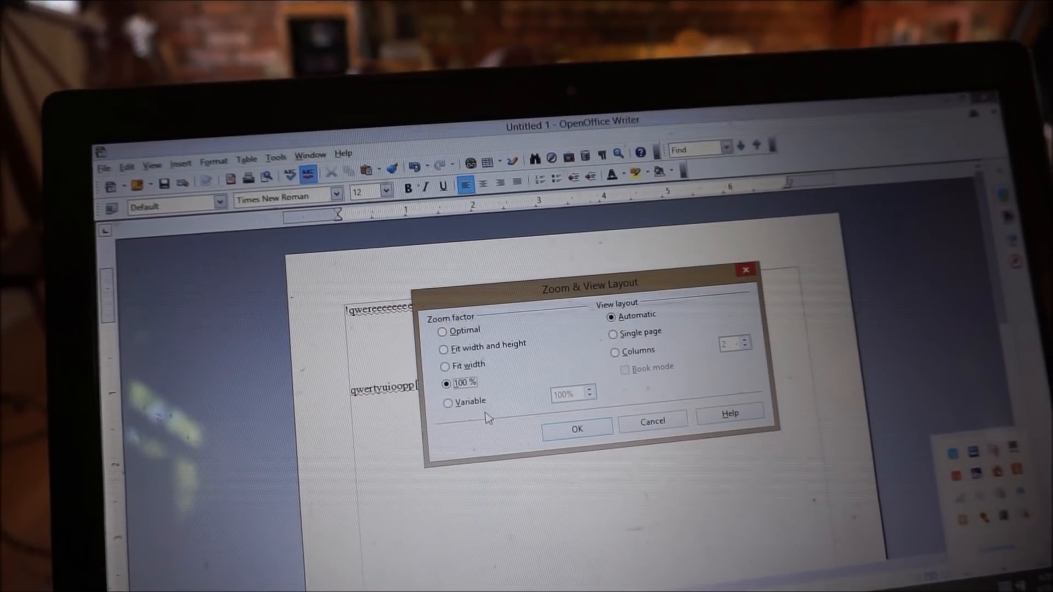
Set a variable zoom of 300% and apply it
click(448, 403)
text(300)
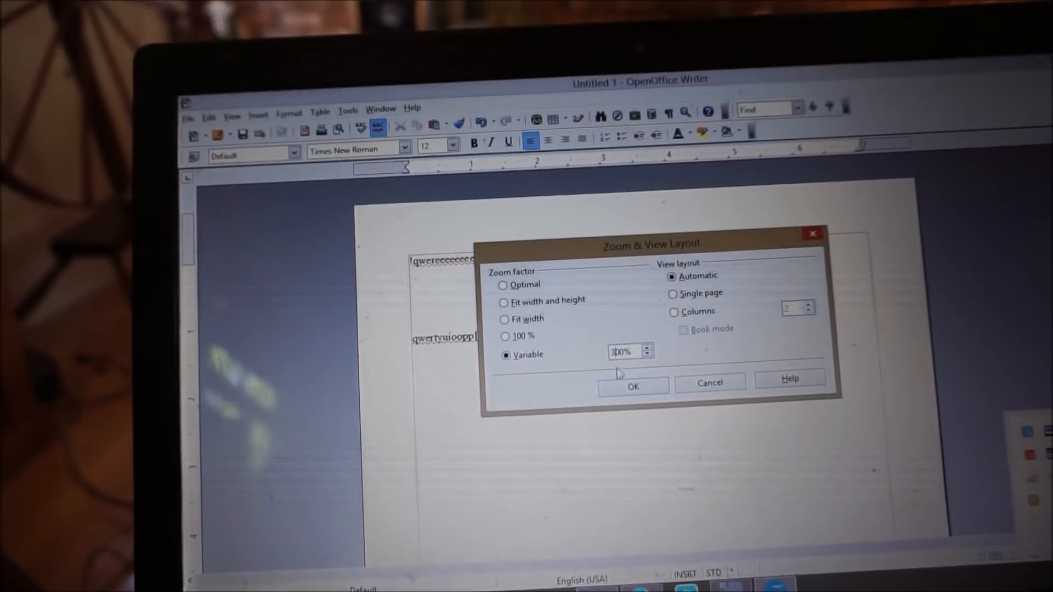
click(631, 386)
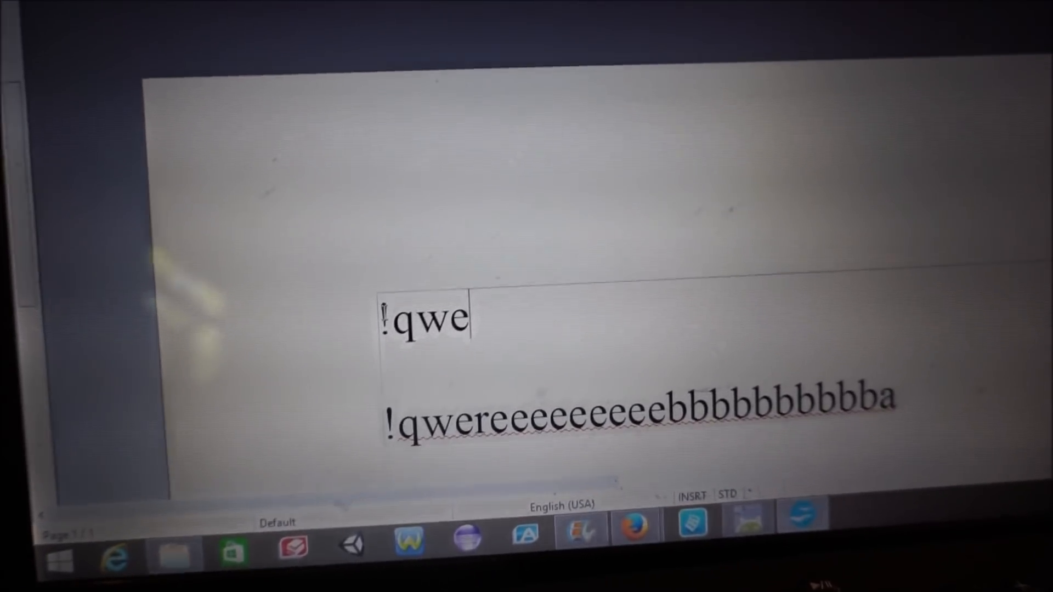
Type the test strings 'rty', 'ghjkl;'' and 'iooooo' on new lines above the existing text
text(rtybbbbbbnnnnnnmmm)
text(weeeeddddgg)
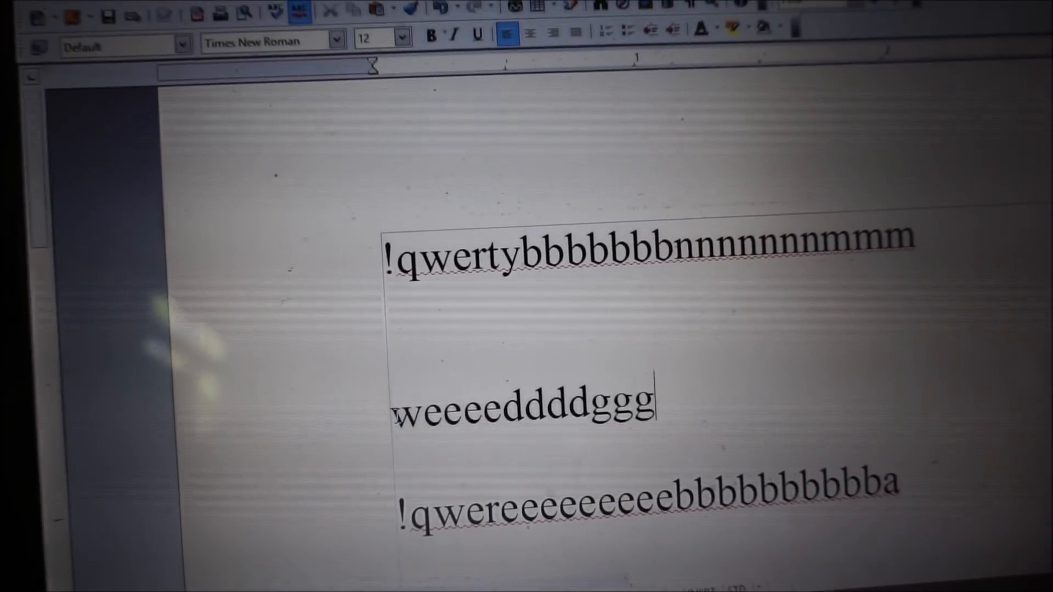
text(ghjkl;')
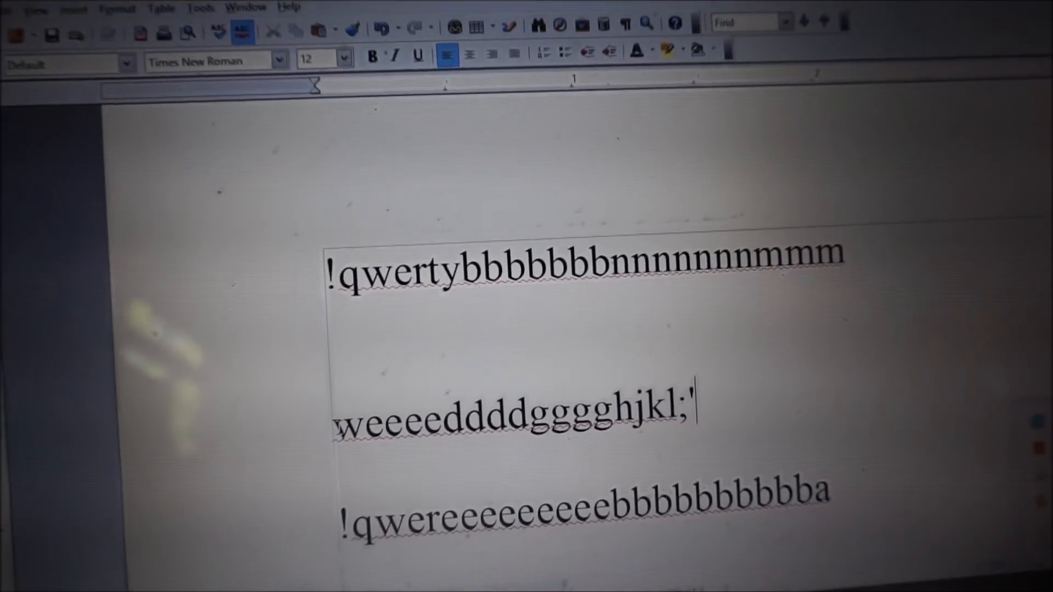
text(iooooo)
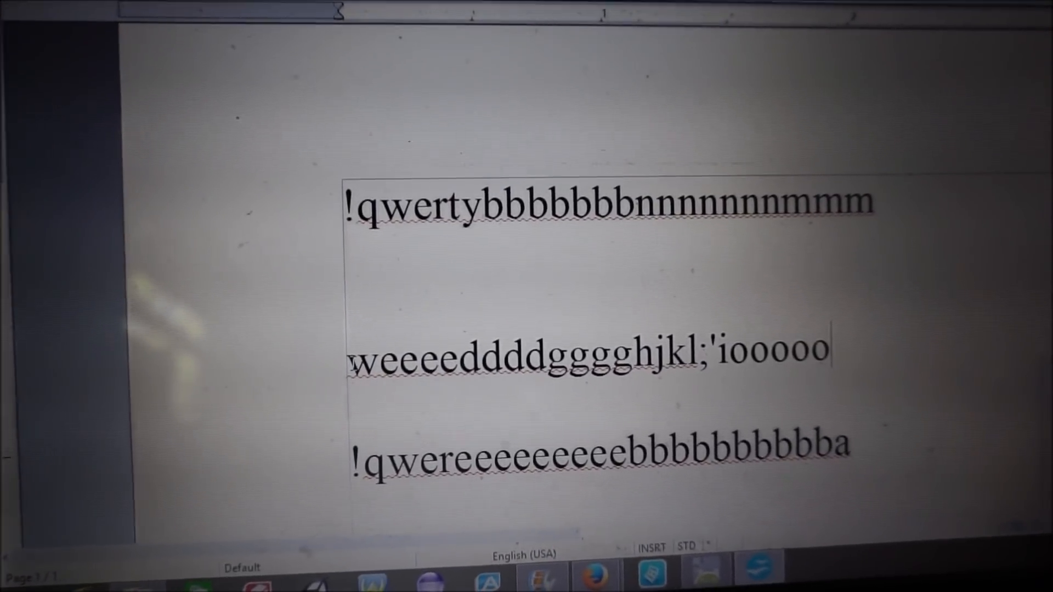